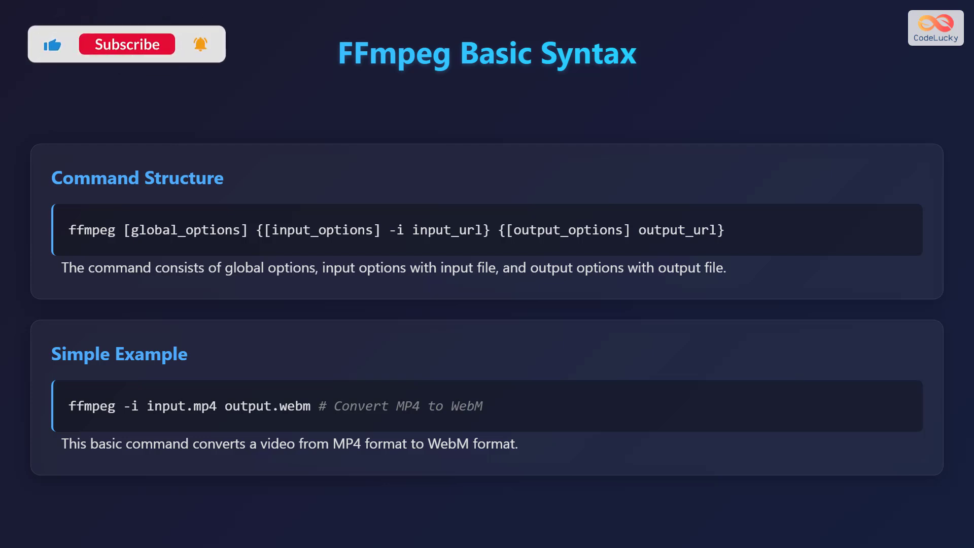
pyautogui.click(125, 44)
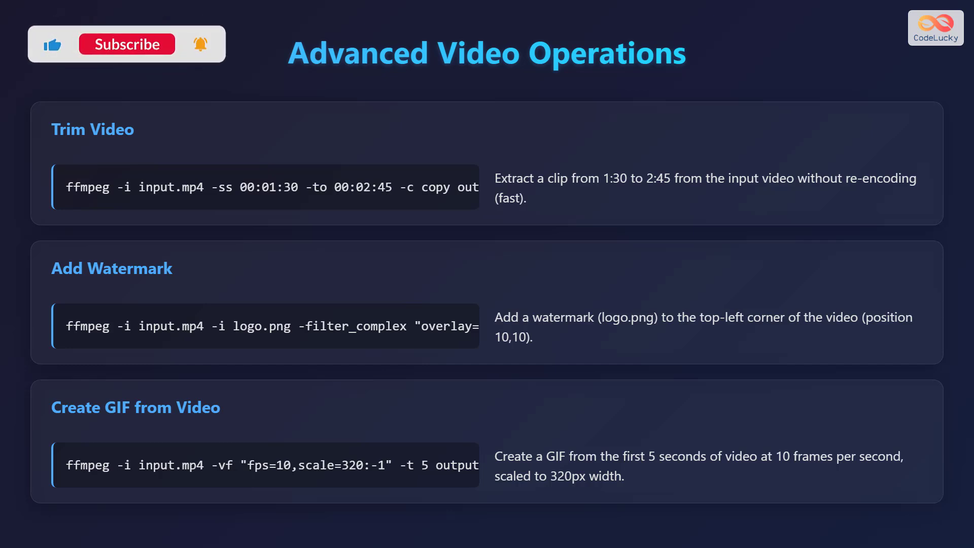
pyautogui.click(125, 44)
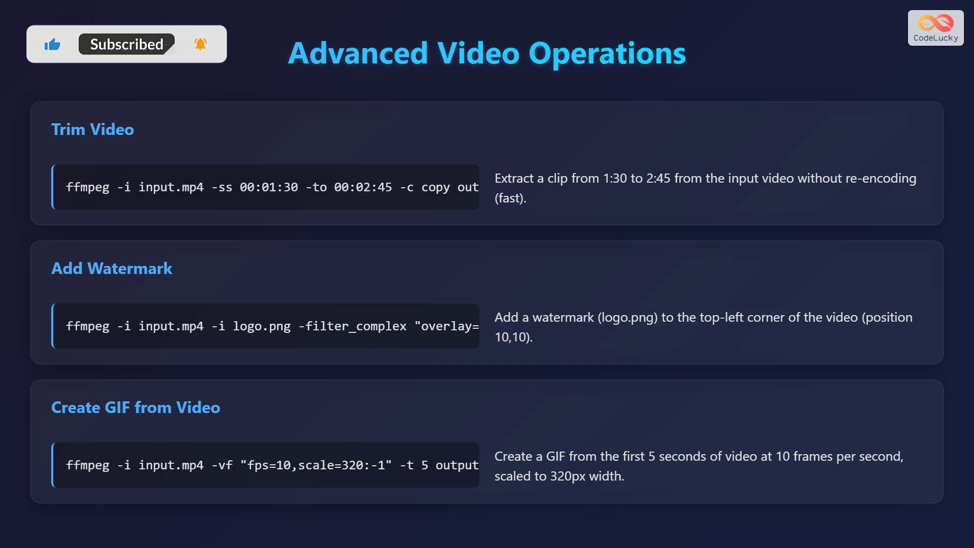
pyautogui.click(126, 44)
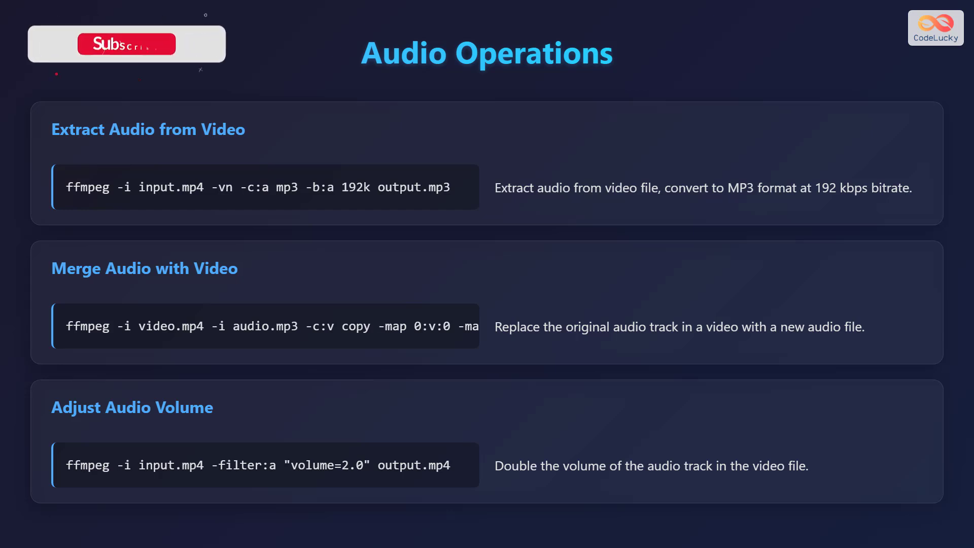
pyautogui.click(126, 43)
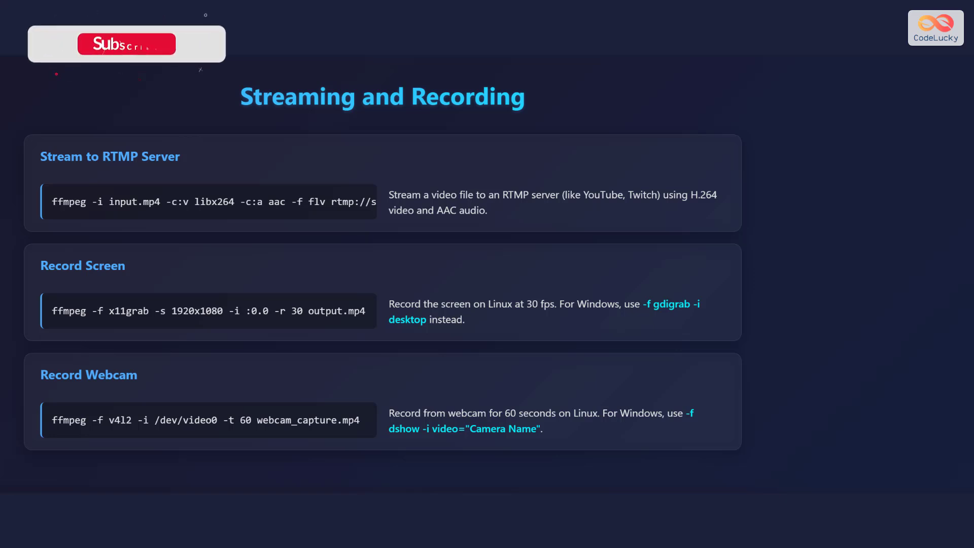
pyautogui.click(125, 44)
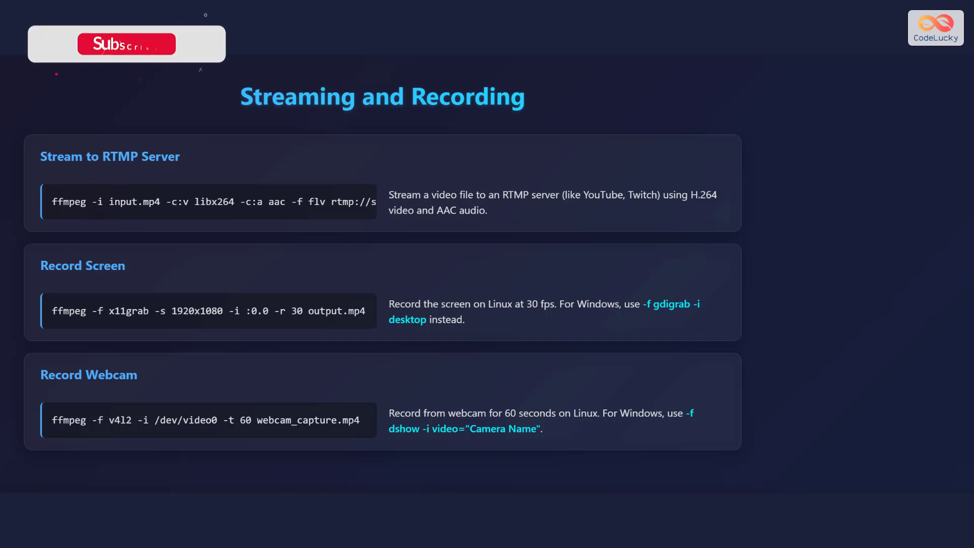
pyautogui.click(126, 44)
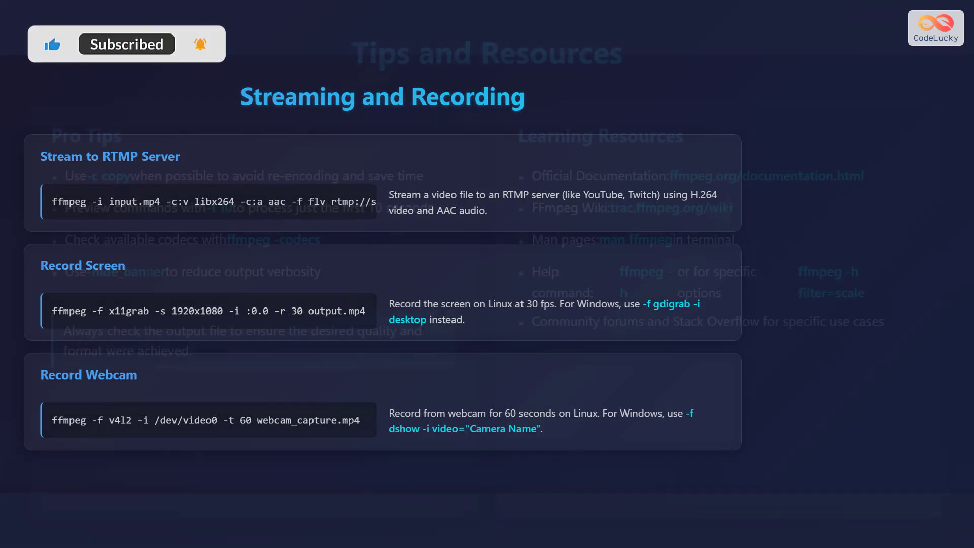